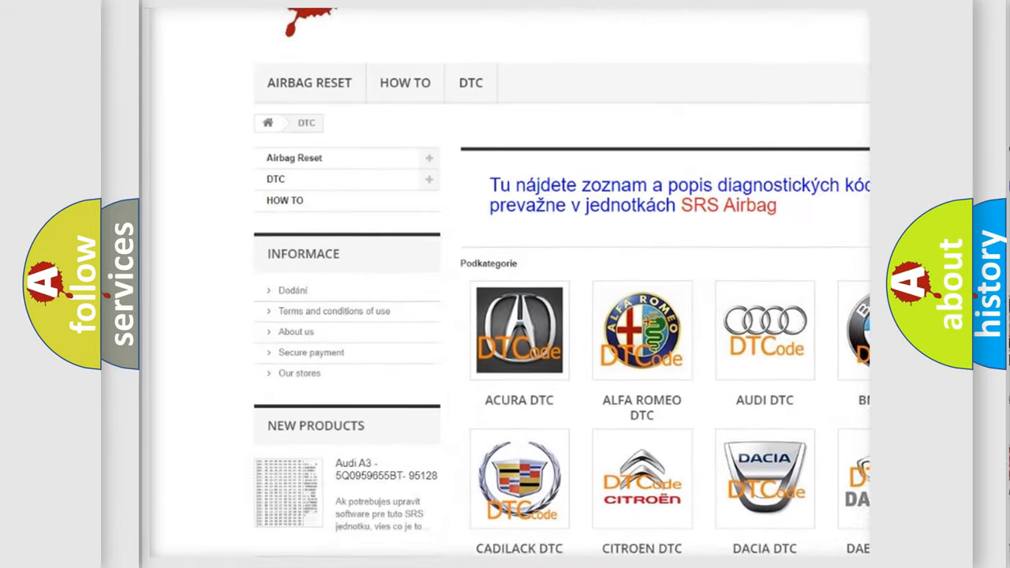
Scroll the DTC category page down to the Hummer, Hyundai, Chevrolet, Chrysler and Infiniti logos
scroll("down", 3)
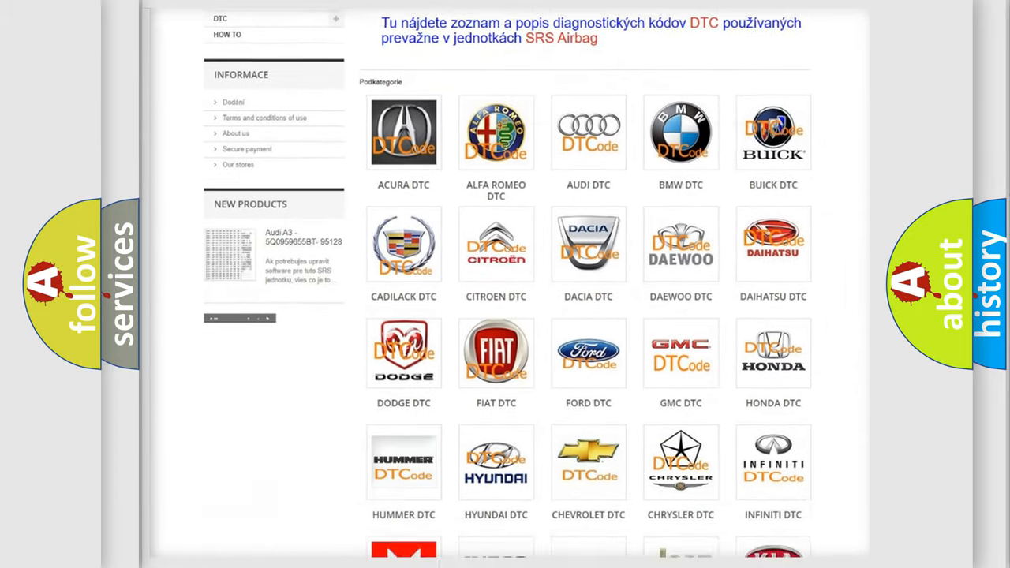
scroll("down", 3)
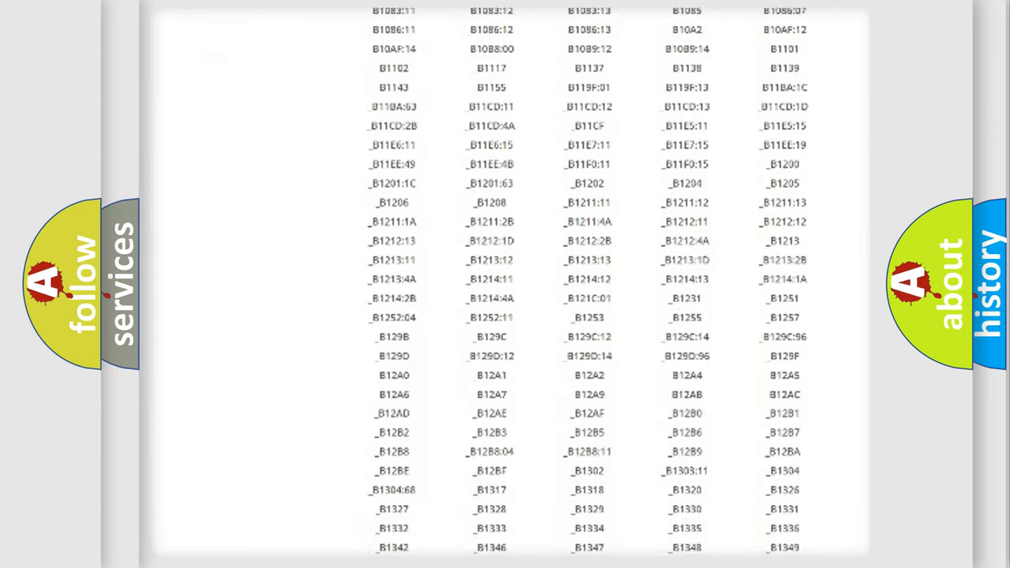
Scroll through the B-series trouble-code table toward the B13 and B14 codes
scroll("down", 3)
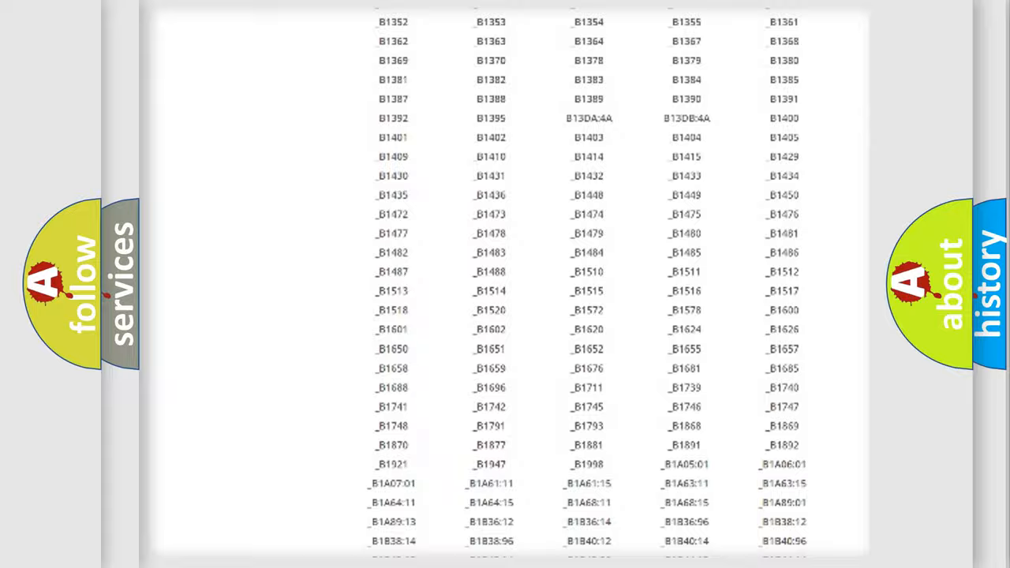
scroll("up", 3)
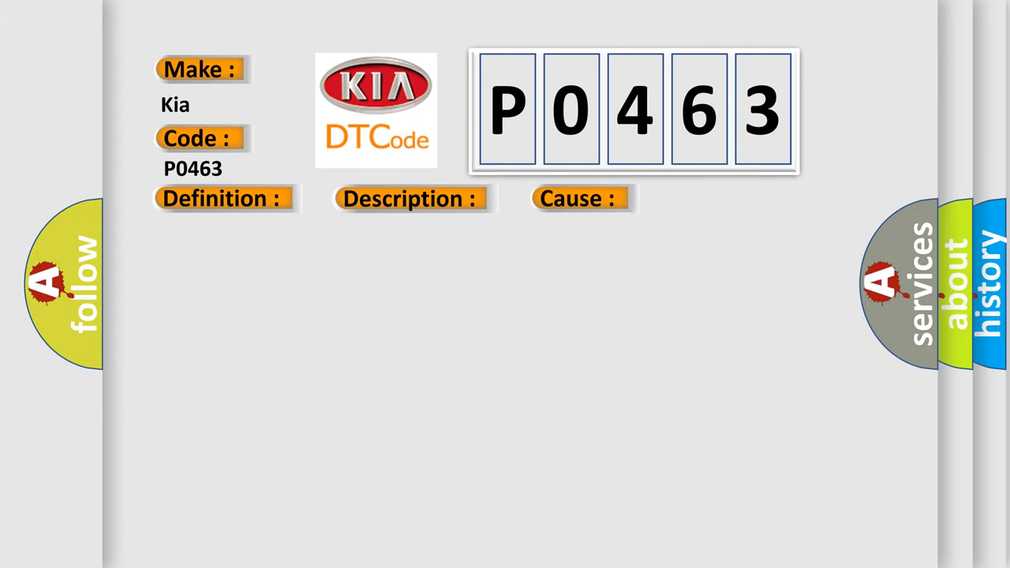
Reveal the P0463 causes: open/short connections and faulty left rear power window switch or motor
left_click(578, 199)
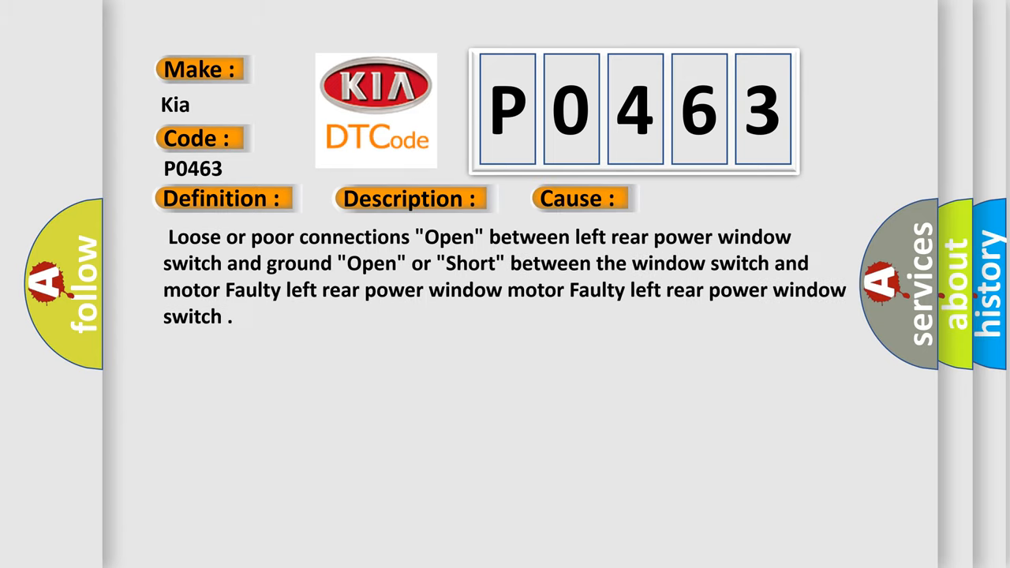